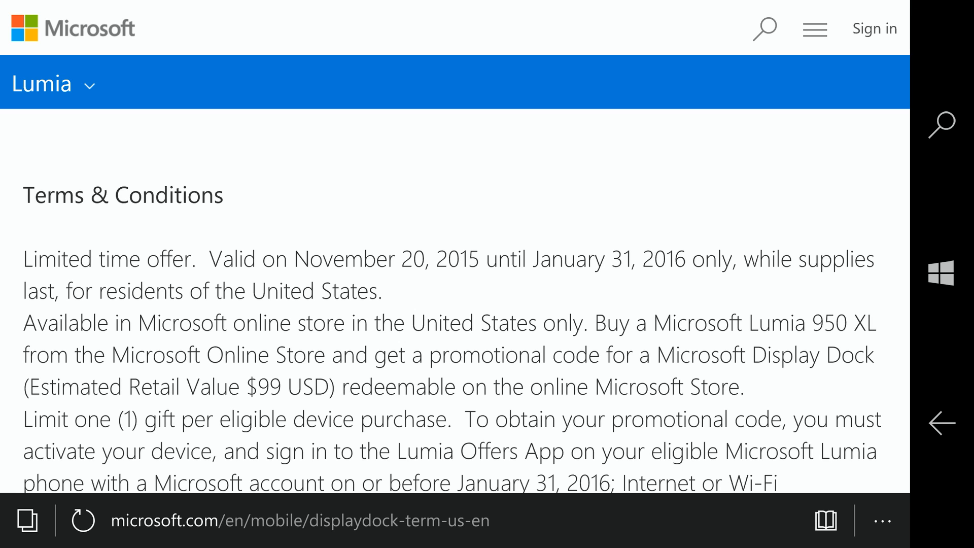
Switch from the Display Dock terms page to the Microsoft Store promotion email in Mail.
{"action": "left_click", "coordinate": [360, 538]}
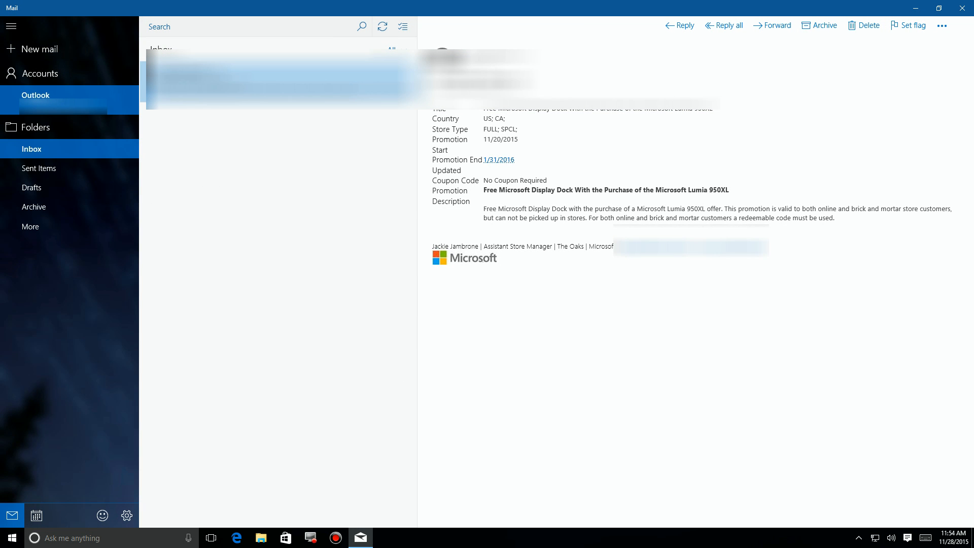